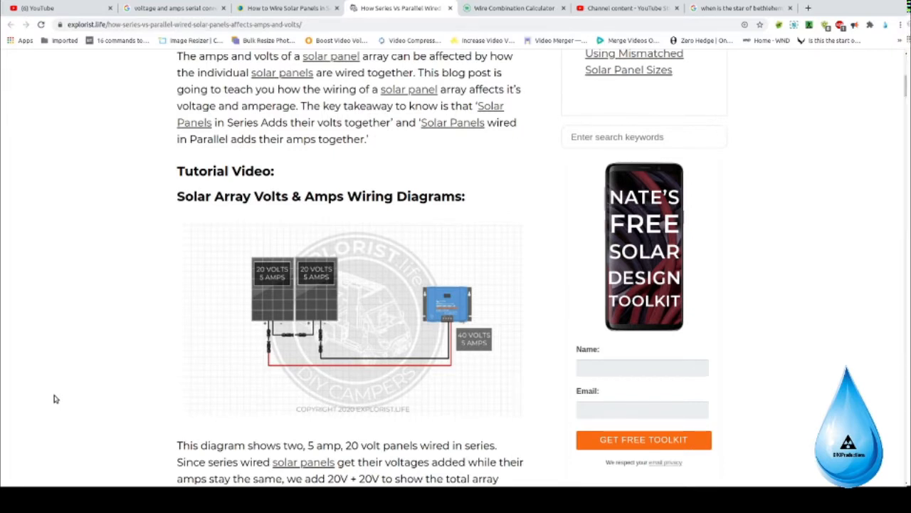
pyautogui.moveTo(205, 298)
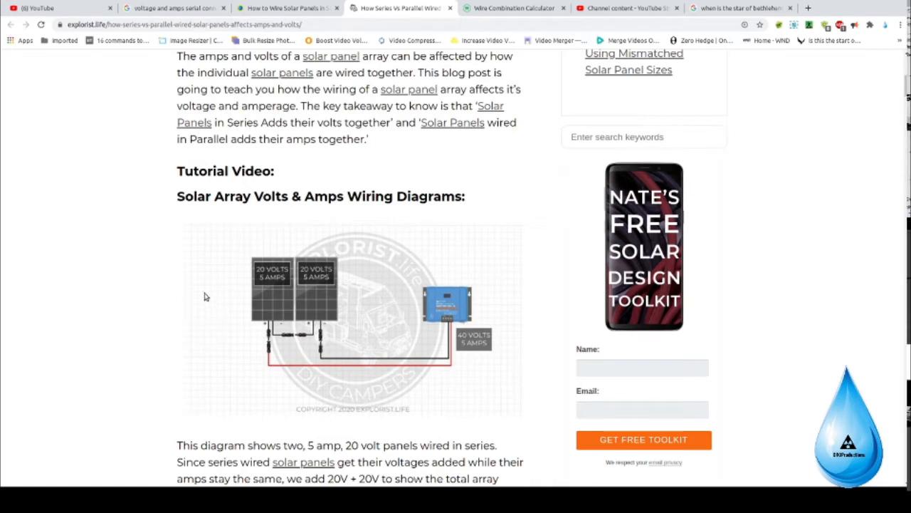
pyautogui.moveTo(120, 390)
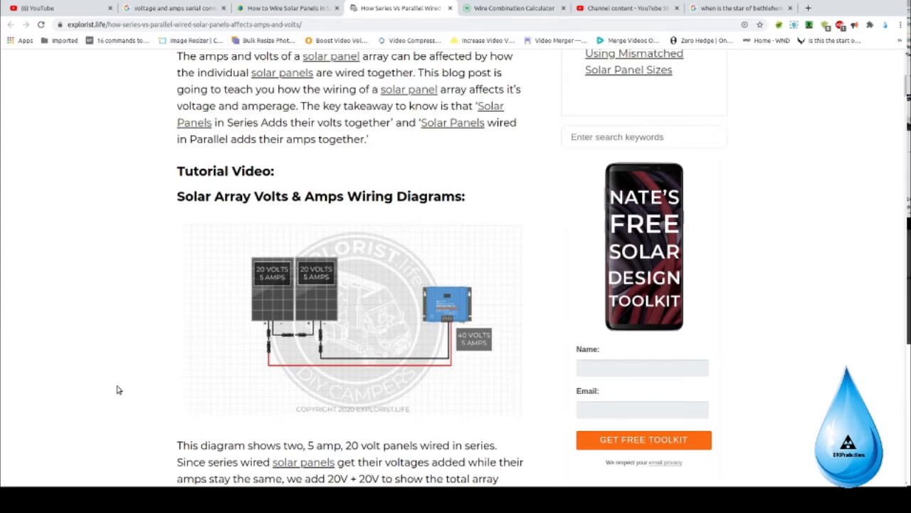
pyautogui.moveTo(520, 320)
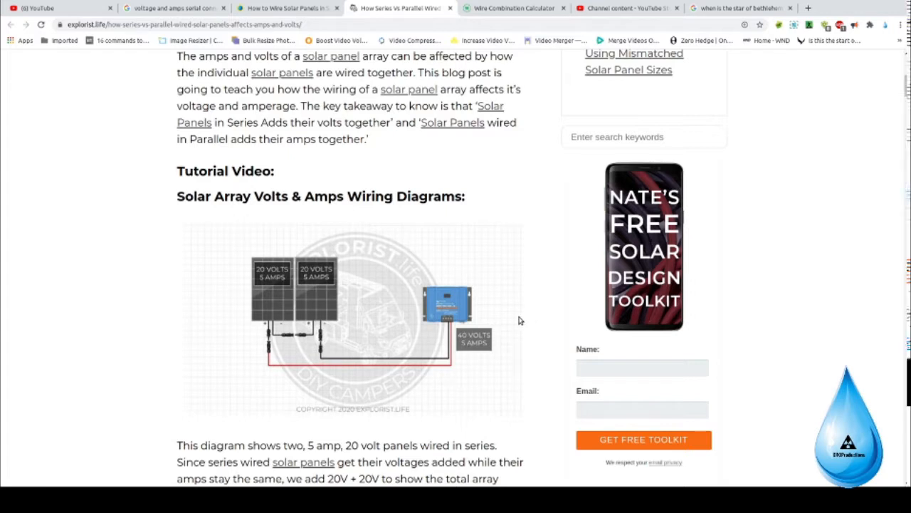
pyautogui.moveTo(282, 308)
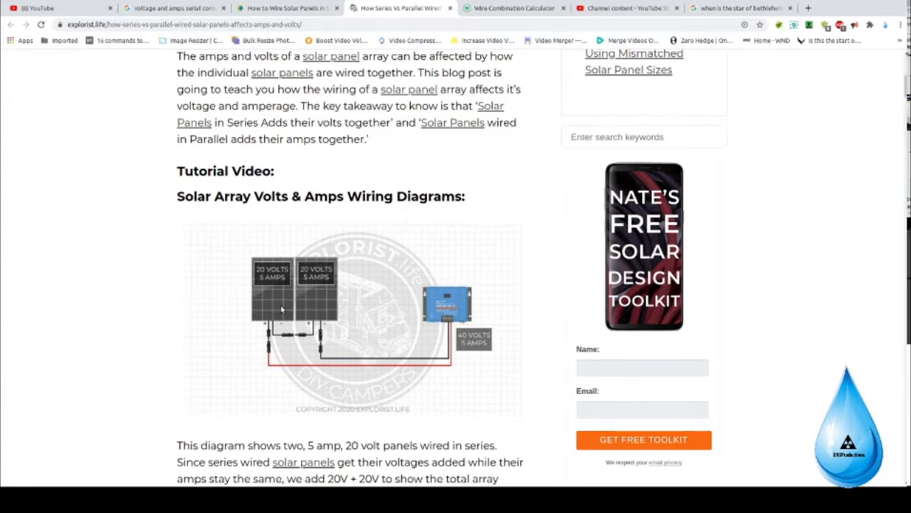
pyautogui.moveTo(288, 342)
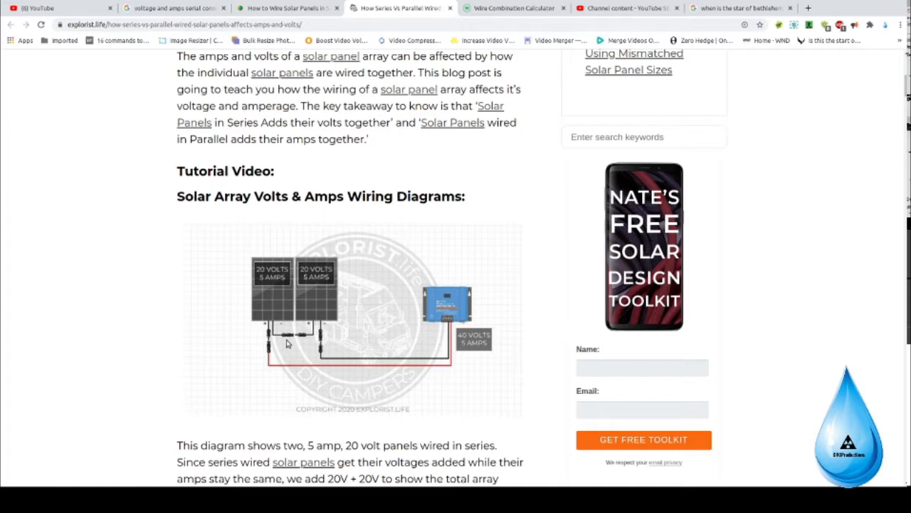
pyautogui.moveTo(316, 326)
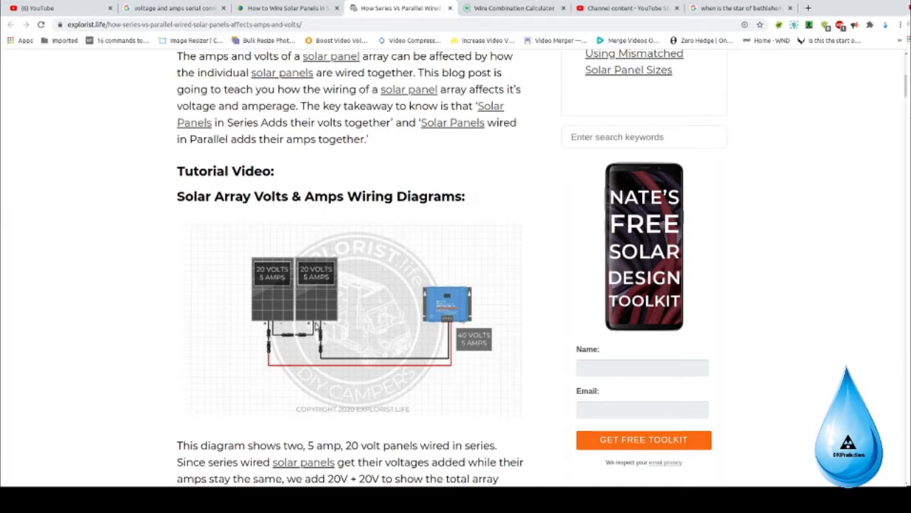
pyautogui.moveTo(397, 356)
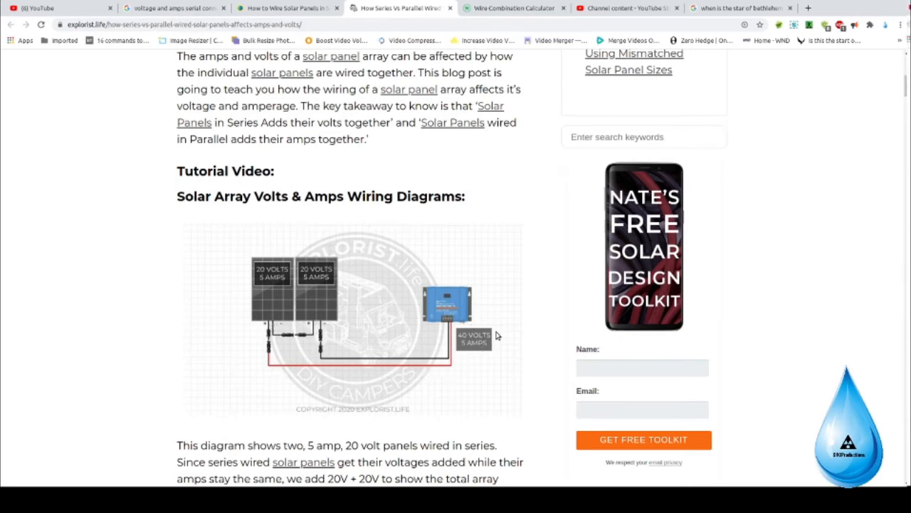
pyautogui.moveTo(496, 339)
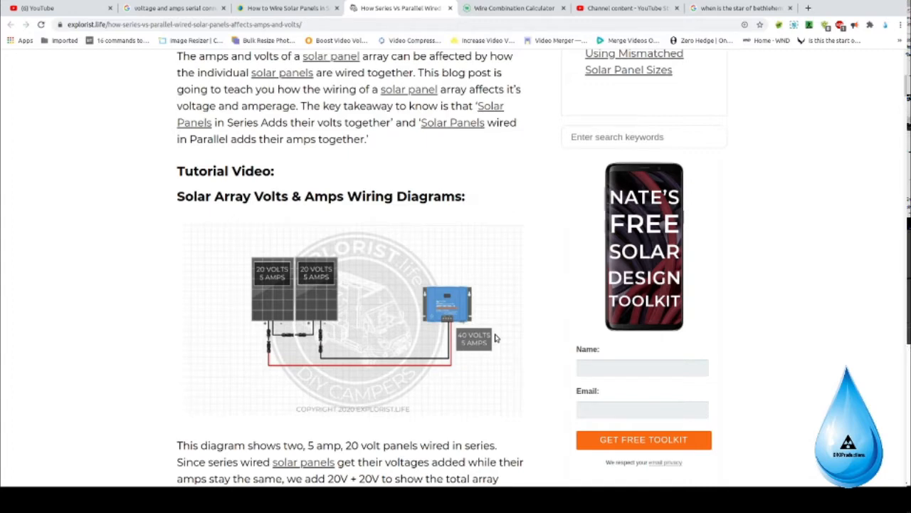
pyautogui.moveTo(459, 422)
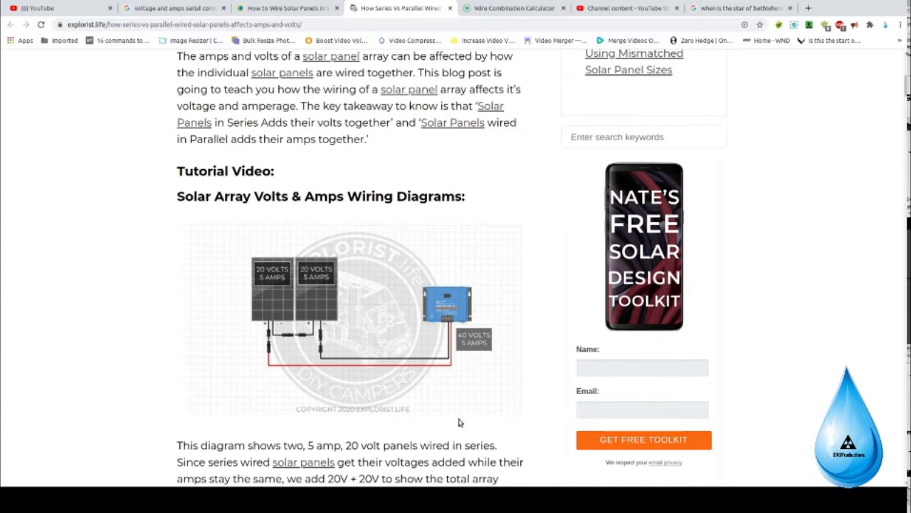
# Reveal the parallel-wiring diagram, then switch to the Wirebarn wire gauge calculator page
pyautogui.scroll(-3)
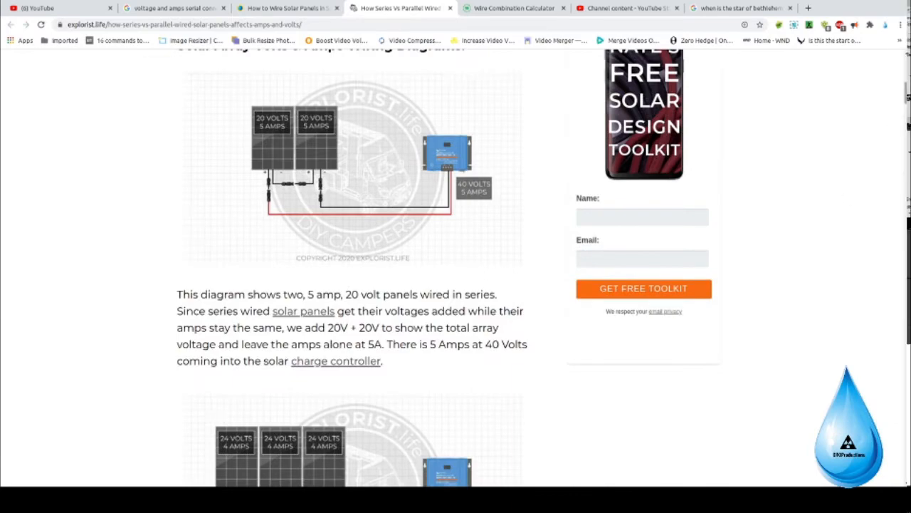
pyautogui.scroll(-3)
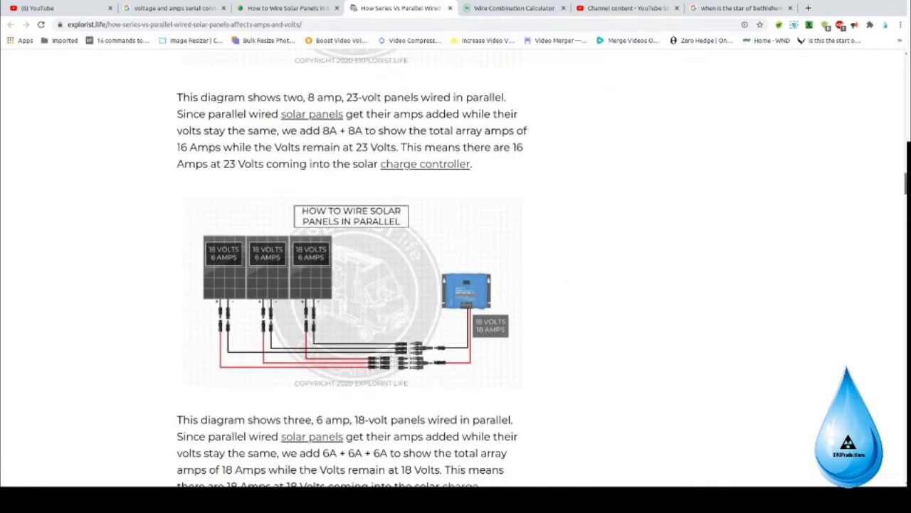
pyautogui.moveTo(336, 228)
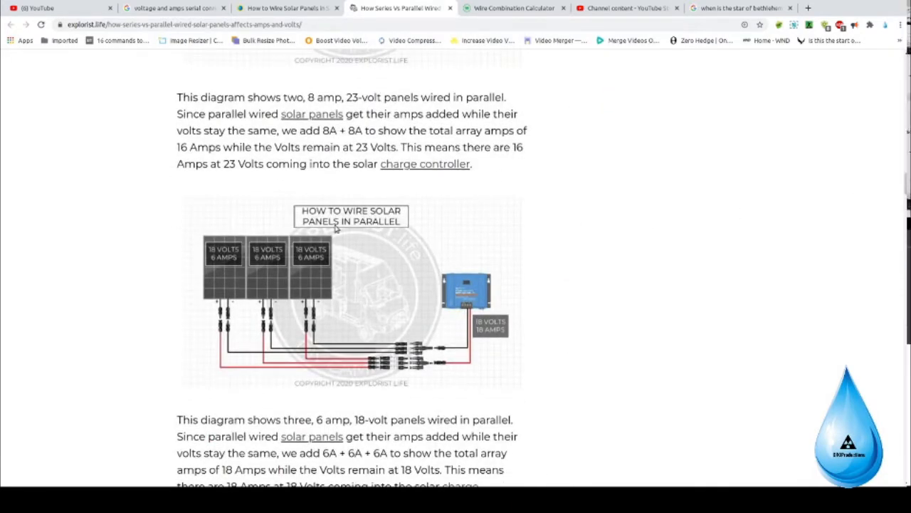
pyautogui.moveTo(177, 275)
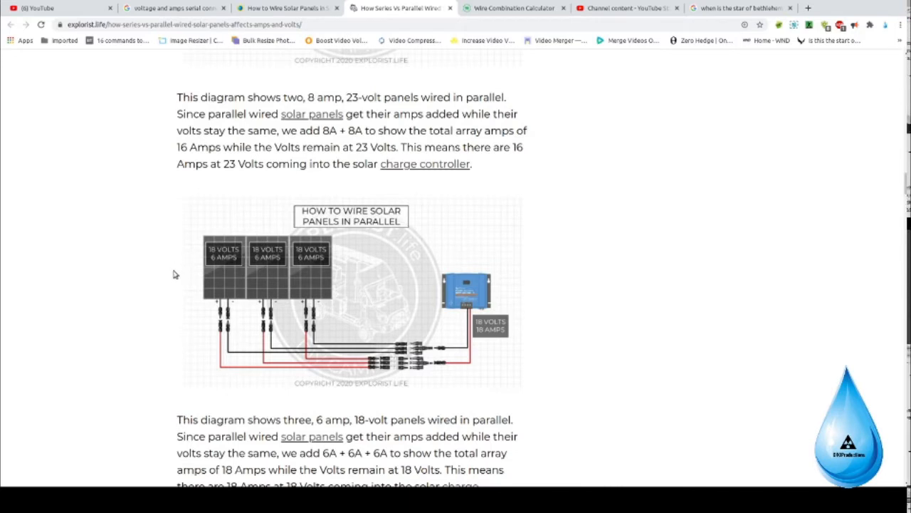
pyautogui.moveTo(184, 305)
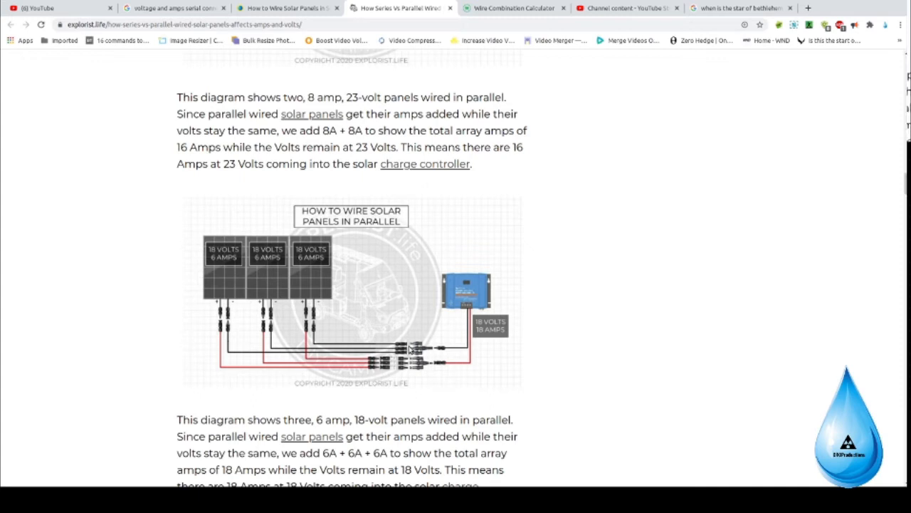
pyautogui.moveTo(447, 351)
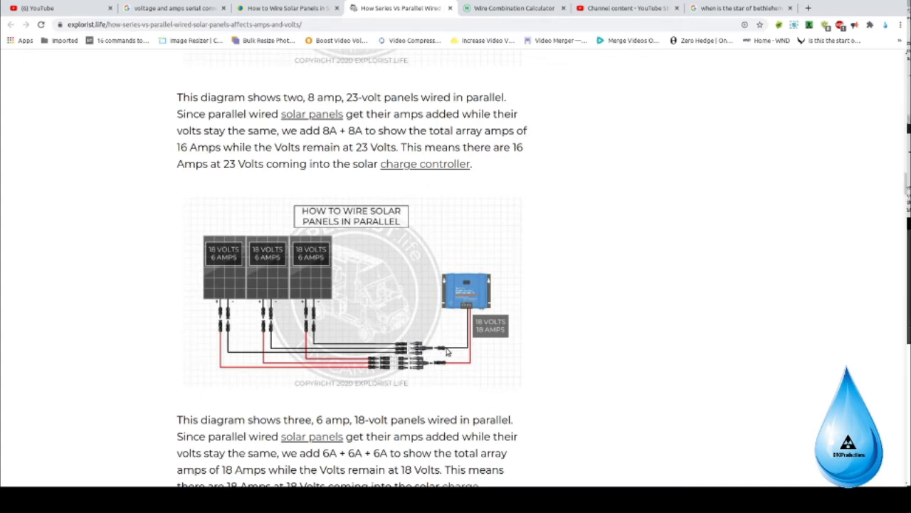
pyautogui.moveTo(451, 350)
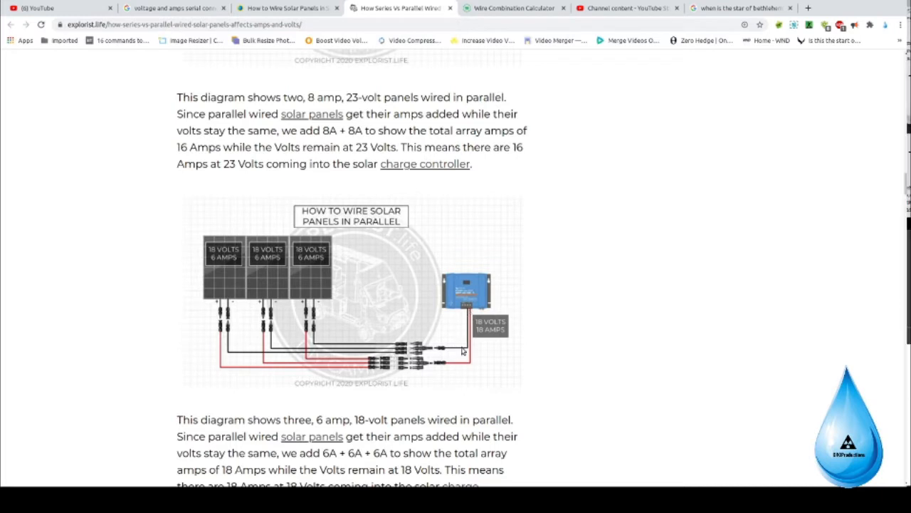
pyautogui.moveTo(610, 356)
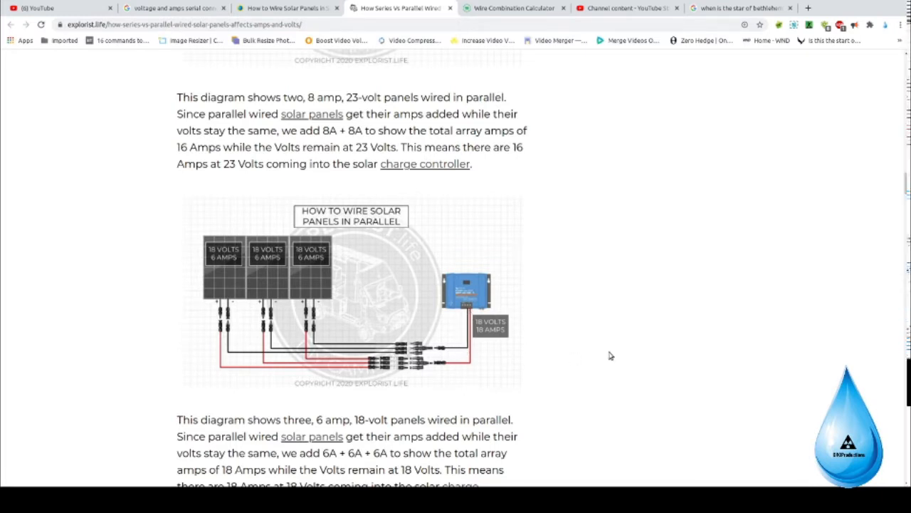
pyautogui.moveTo(279, 274)
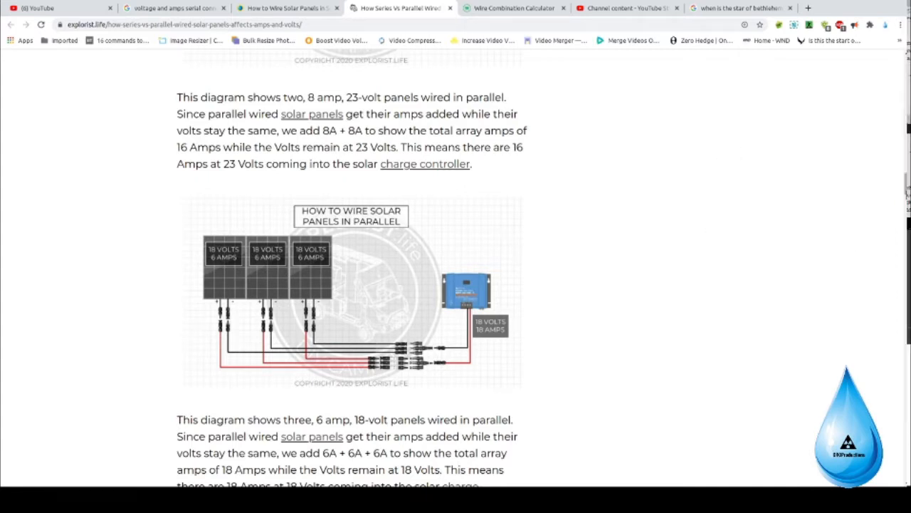
pyautogui.moveTo(496, 328)
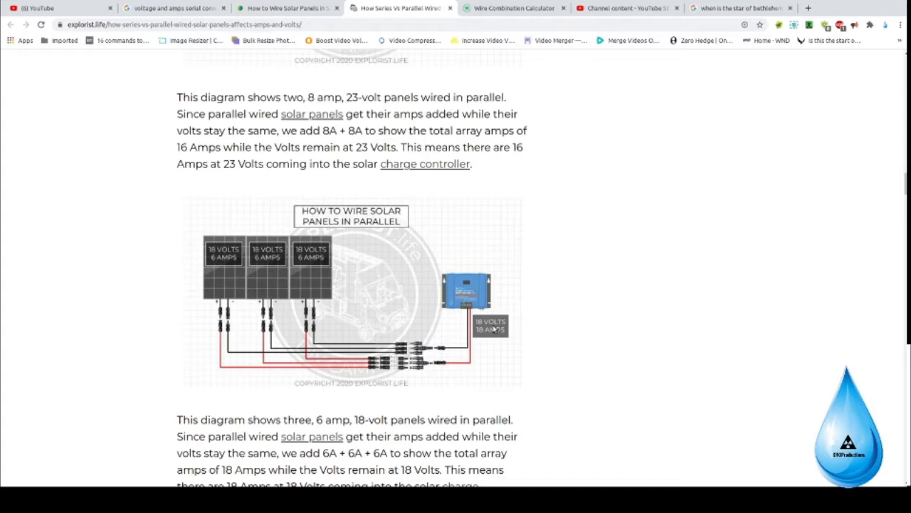
pyautogui.moveTo(310, 269)
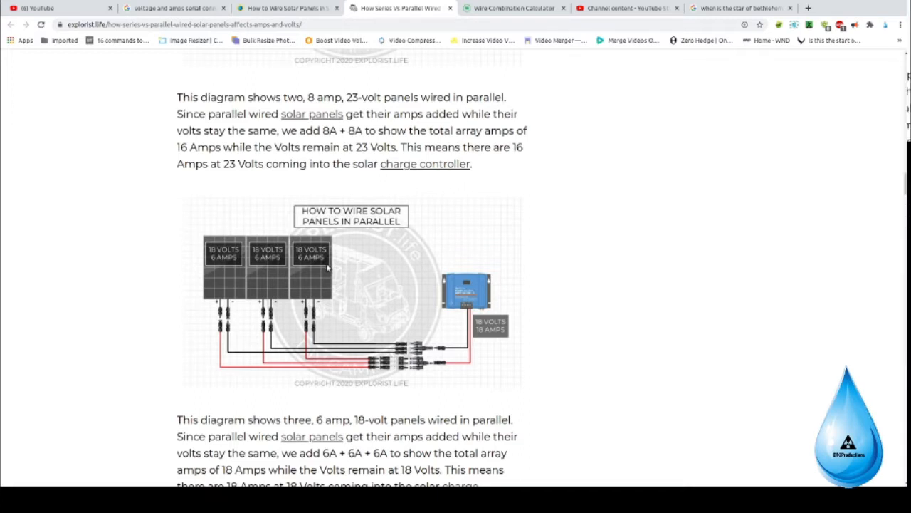
pyautogui.moveTo(317, 270)
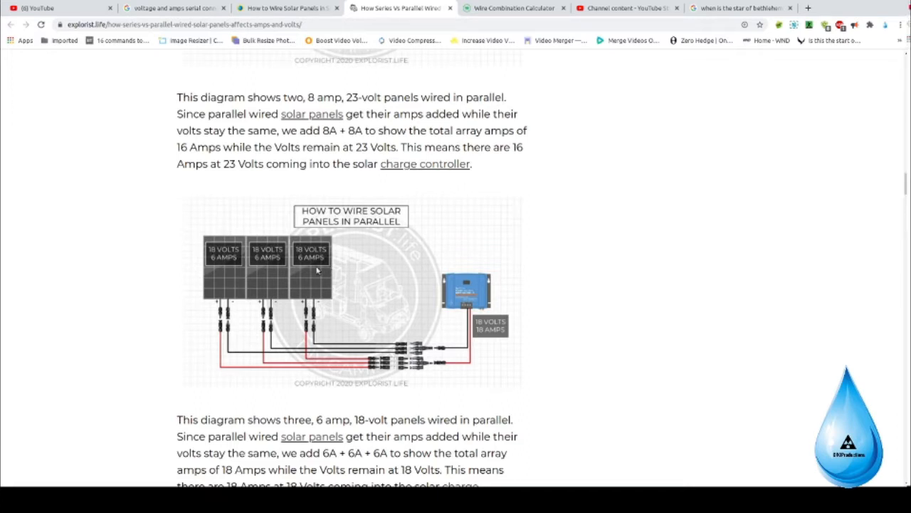
pyautogui.moveTo(493, 339)
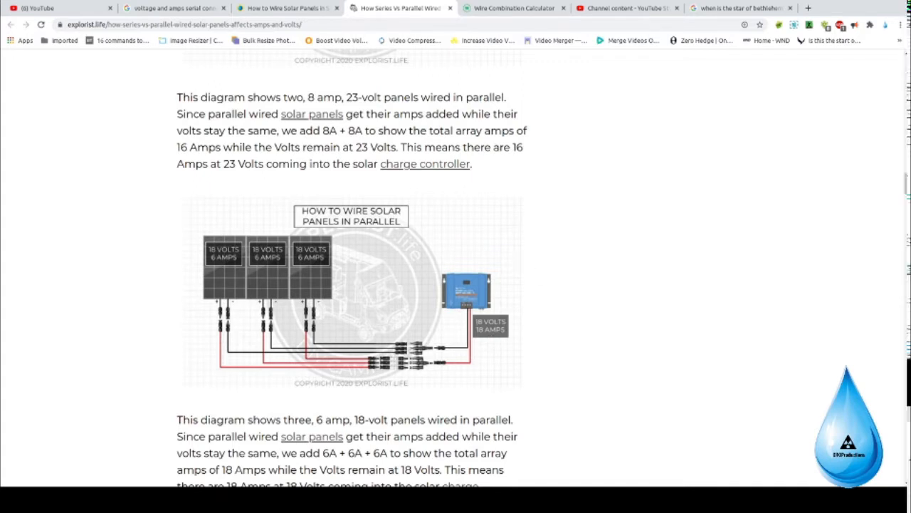
pyautogui.click(513, 8)
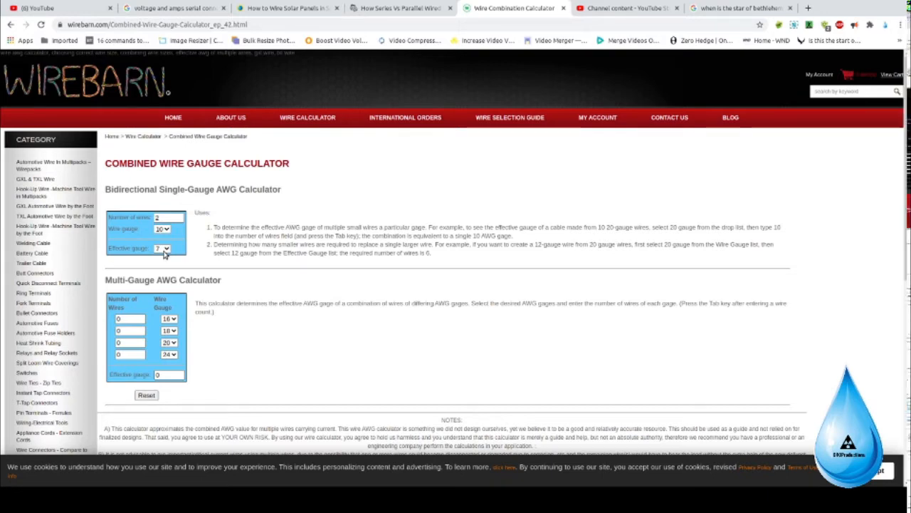
pyautogui.moveTo(231, 276)
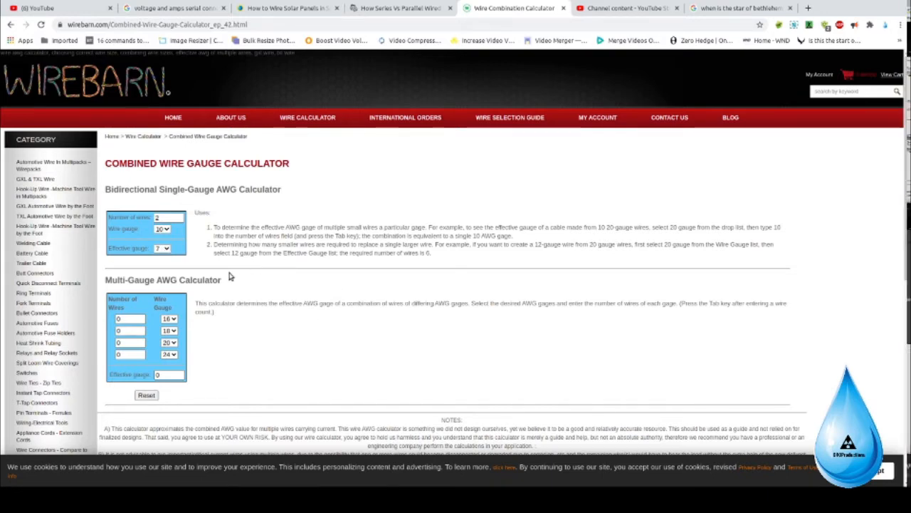
pyautogui.moveTo(235, 277)
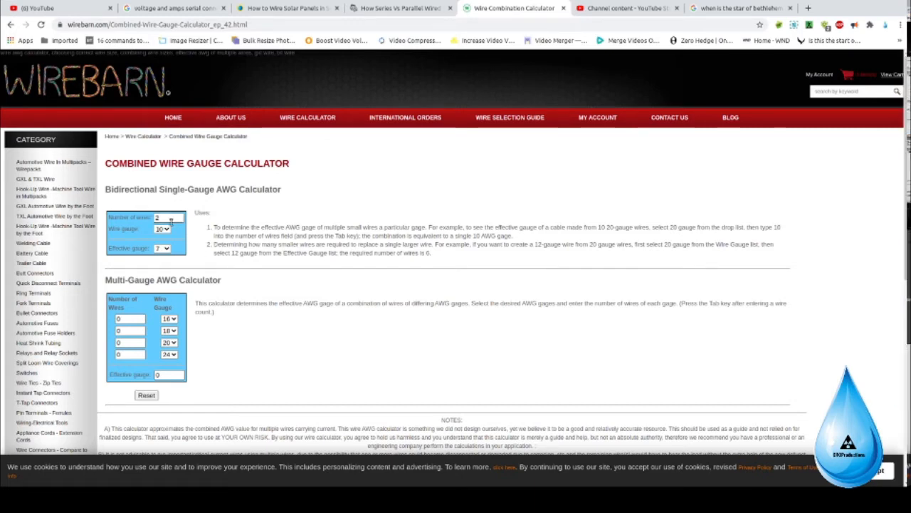
# Enter two wires in the single-gauge calculator, giving an effective gauge of 17
pyautogui.click(168, 216)
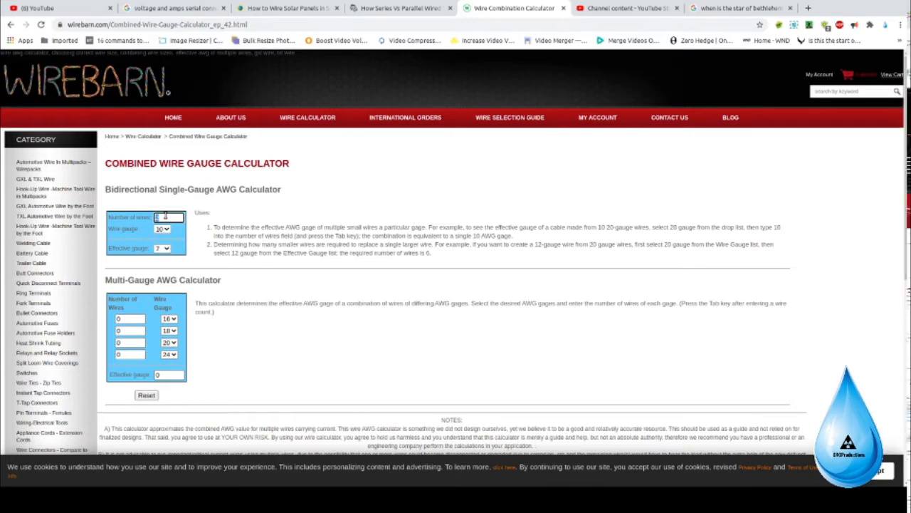